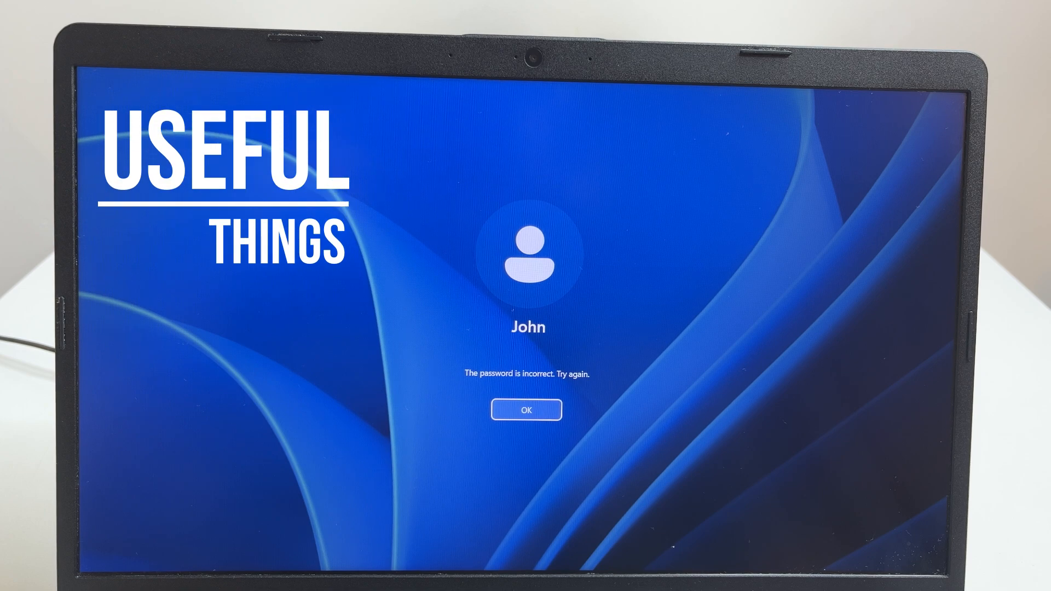
Dismiss the 'password is incorrect' sign-in message to reach the desktop.
left_click(525, 409)
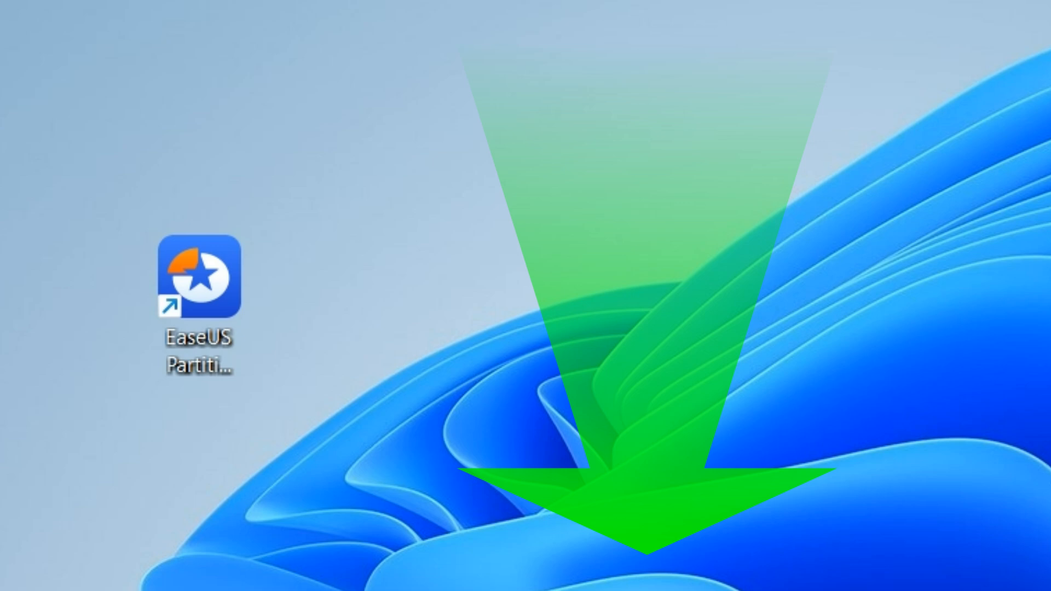
Launch EaseUS Partition Master from its desktop shortcut to see the disk overview.
double_click(201, 289)
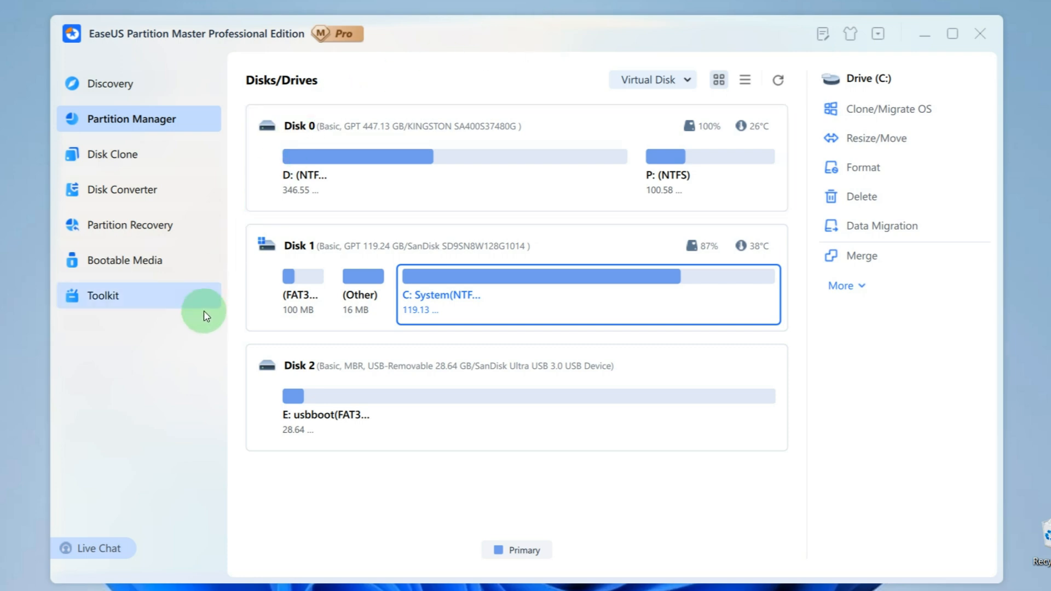
Create Password Reset bootable media from Toolkit, targeting the SanDisk E: USB drive.
left_click(102, 296)
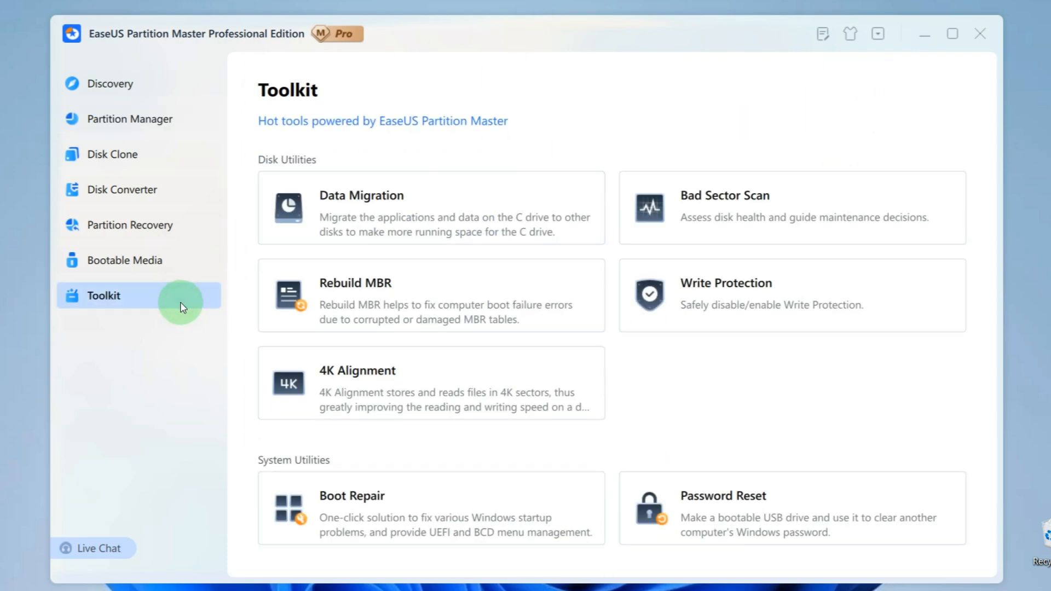
left_click(723, 509)
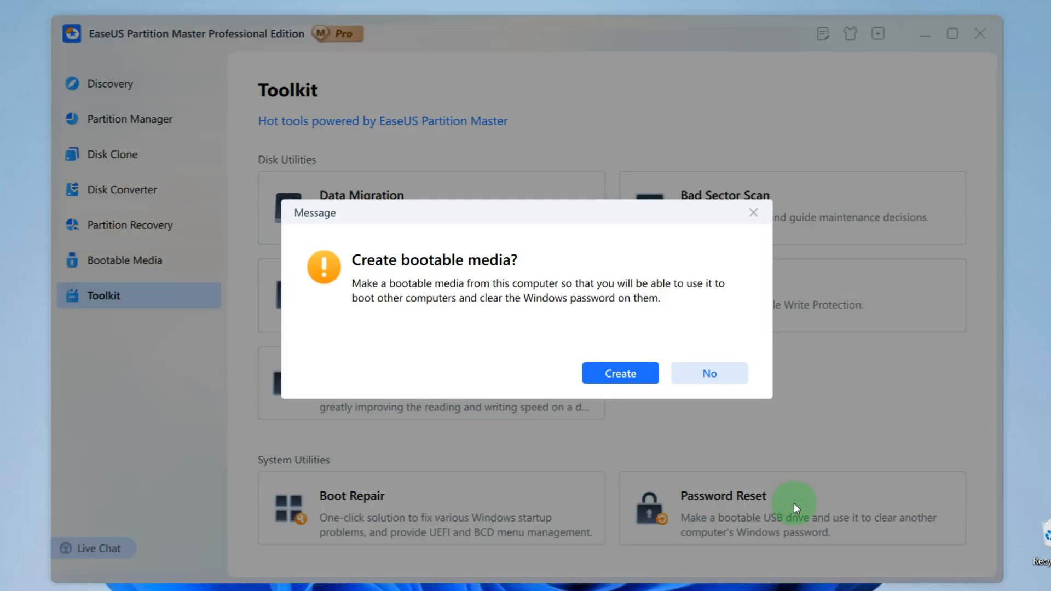
left_click(619, 373)
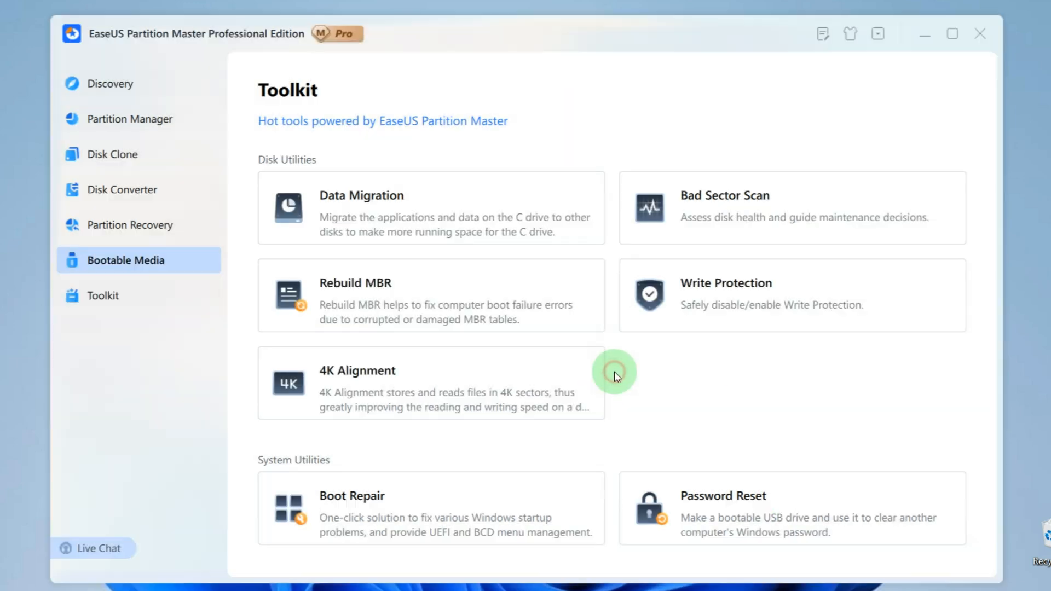
left_click(125, 260)
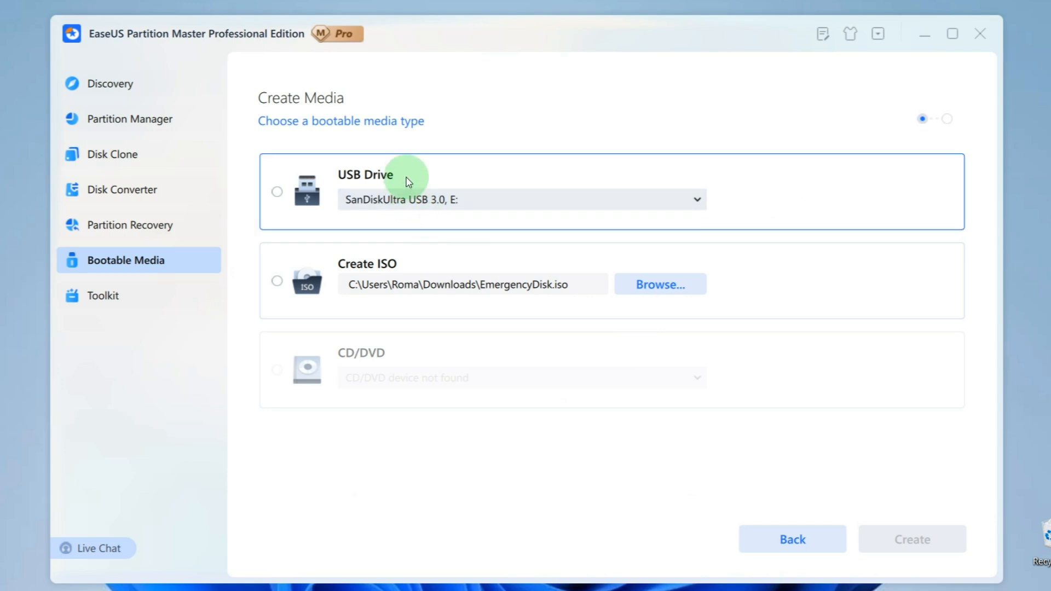
mouse_move(393, 186)
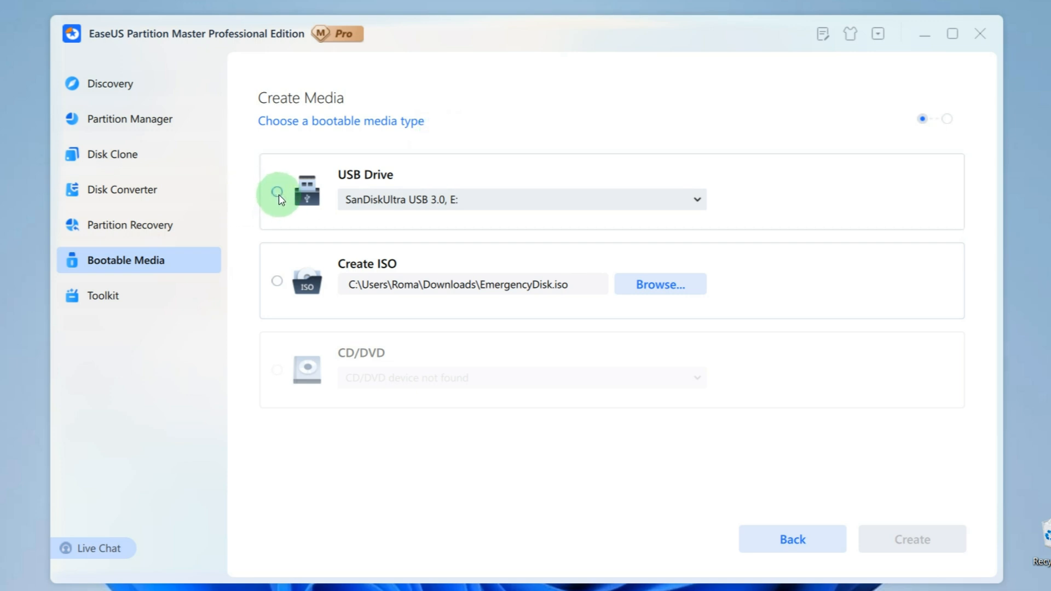
left_click(277, 194)
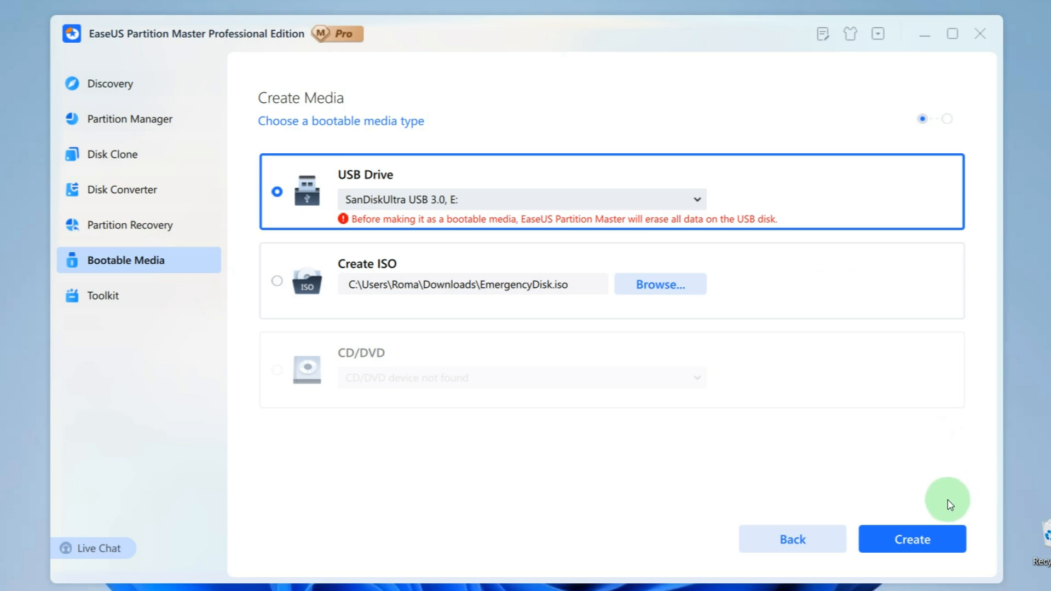
left_click(911, 539)
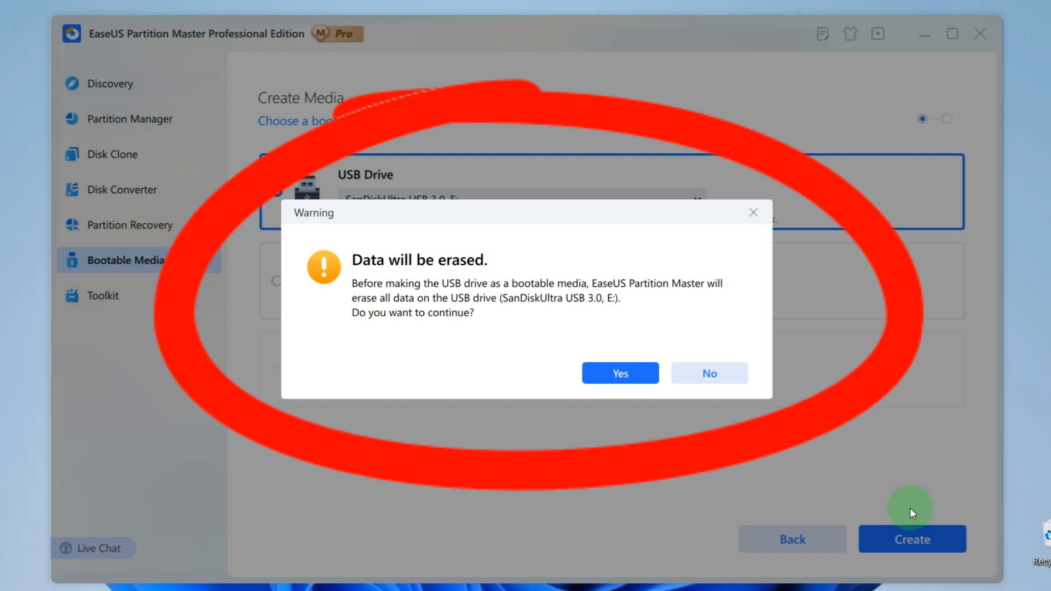
Accept the 'Data will be erased' warning so the bootable USB gets built.
left_click(619, 373)
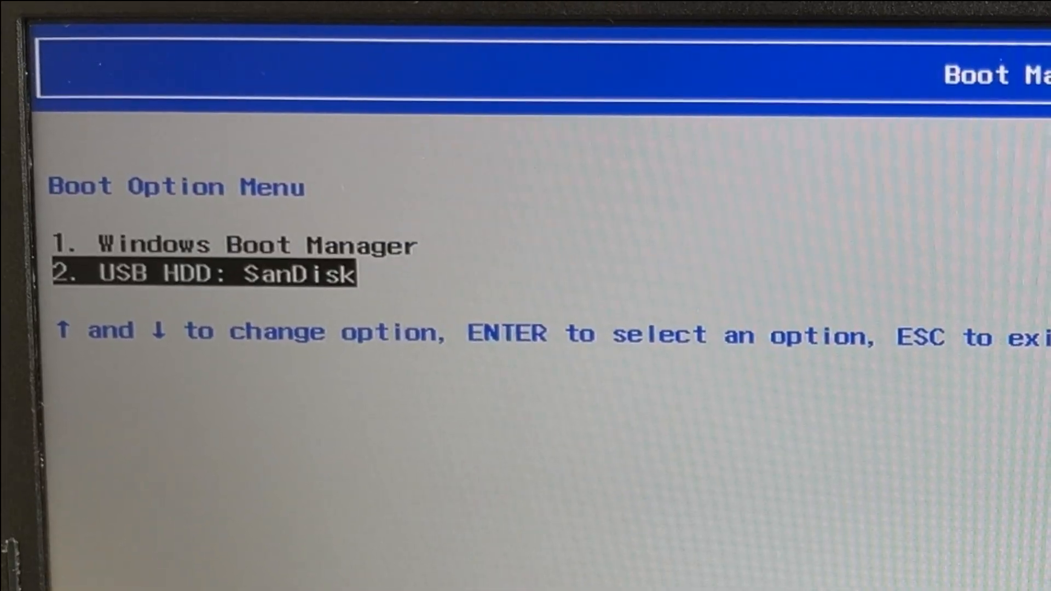
Boot from '2. USB HDD: SanDisk' and open the WinPE Toolkit page.
key("enter")
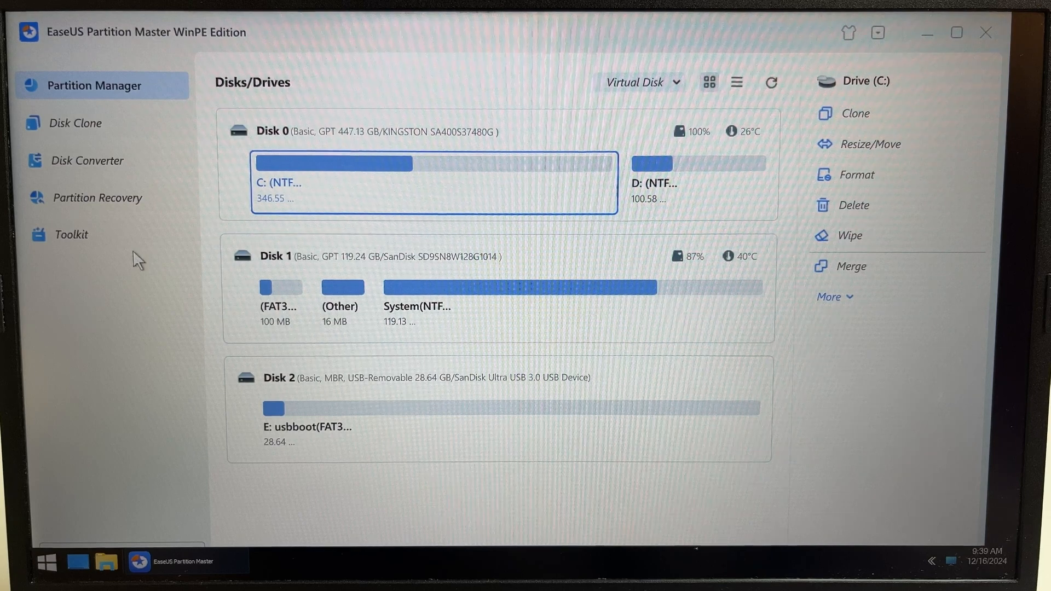
left_click(71, 234)
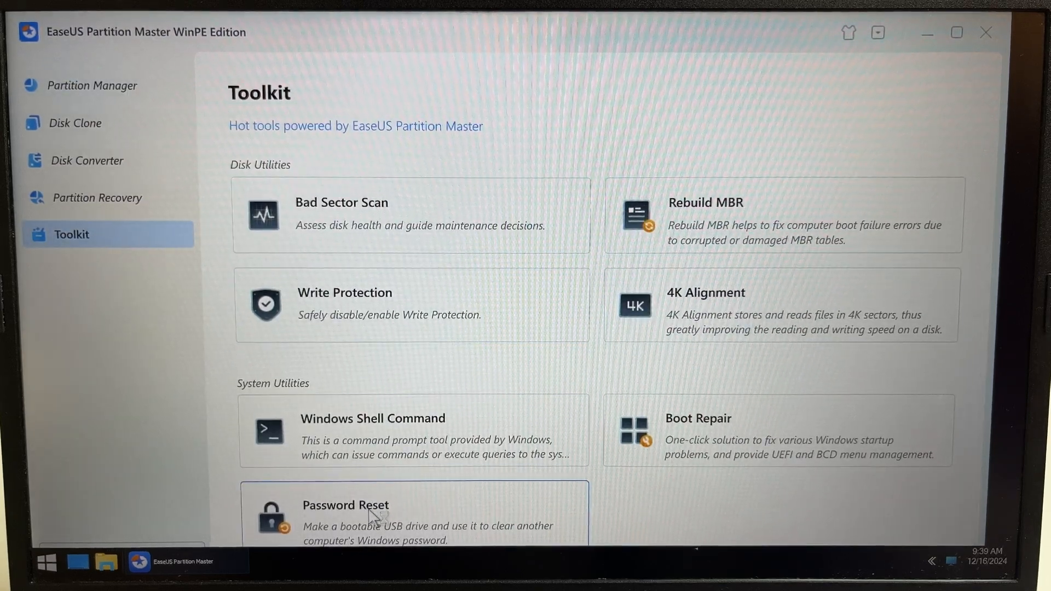
Reset and unlock the locked Windows user account's password with Password Reset.
left_click(346, 505)
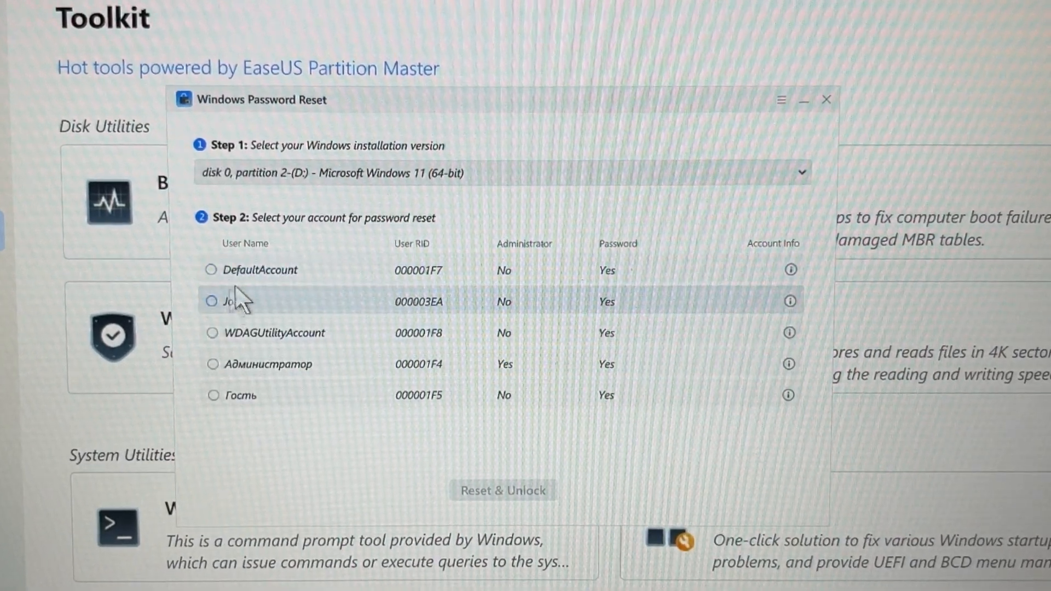
left_click(212, 302)
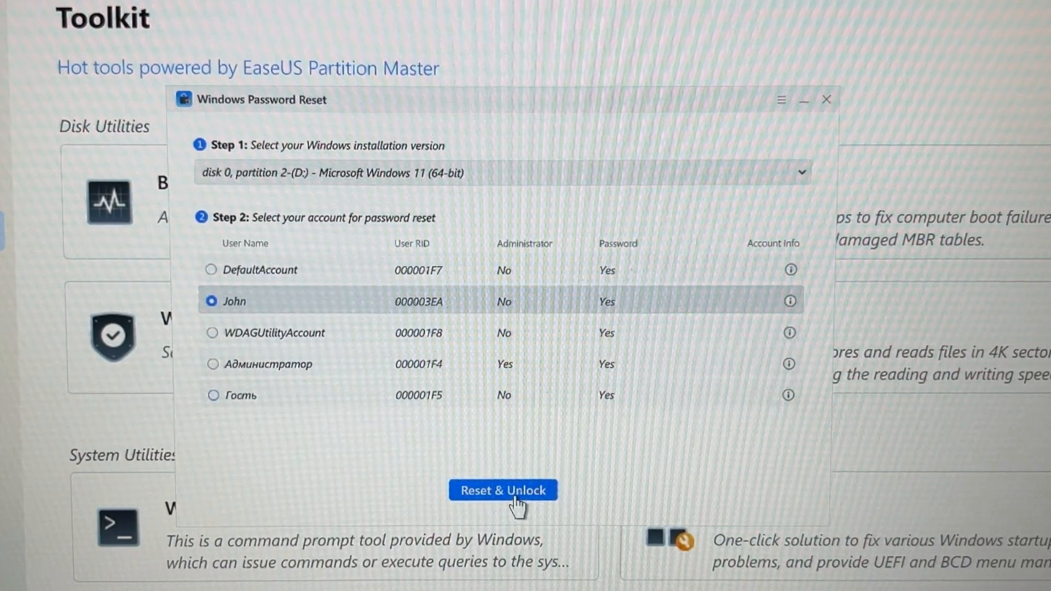
left_click(503, 490)
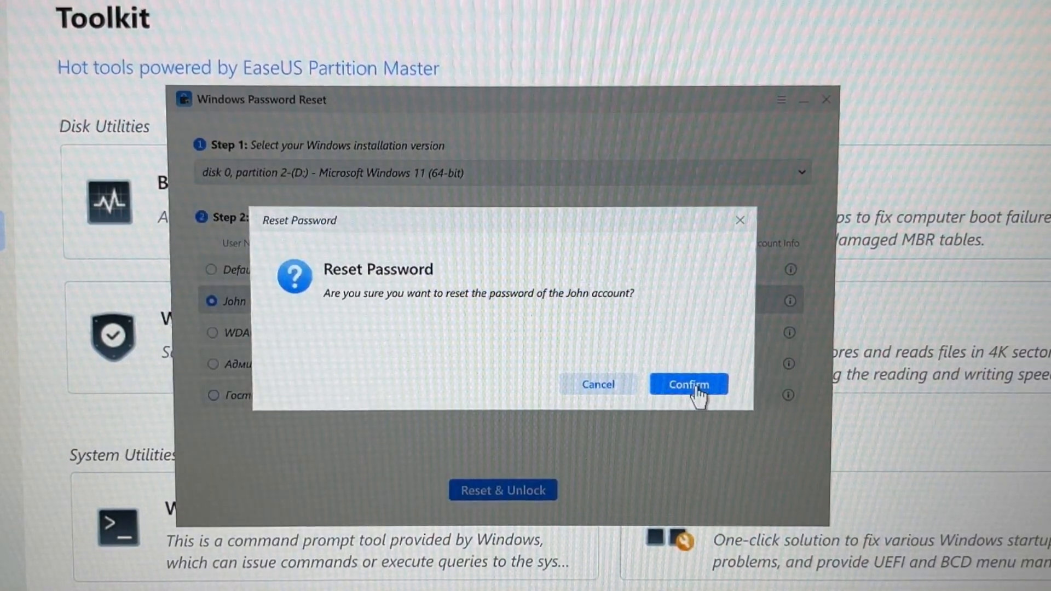
left_click(689, 384)
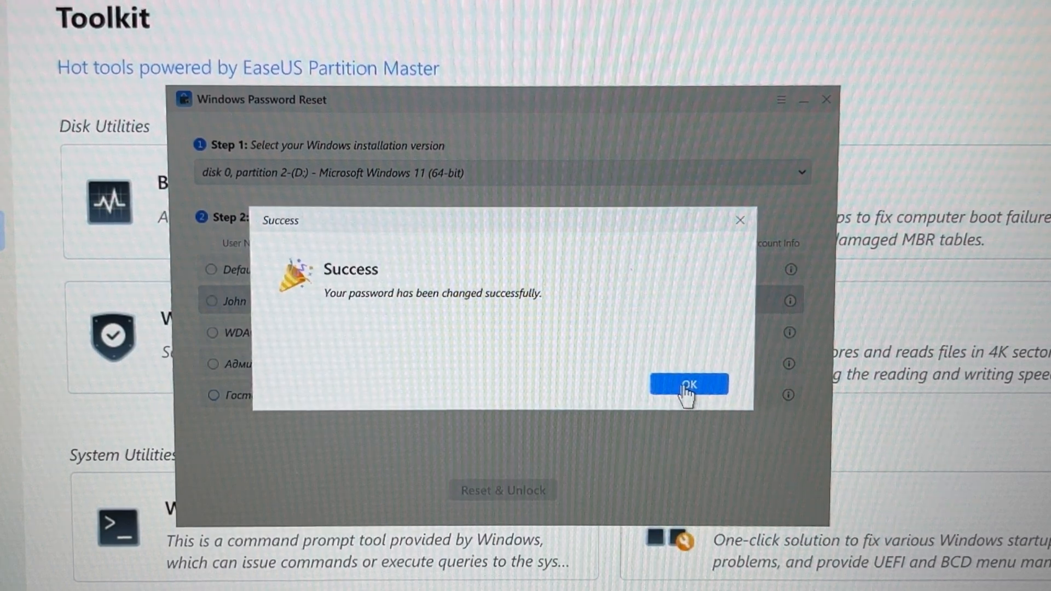
left_click(690, 383)
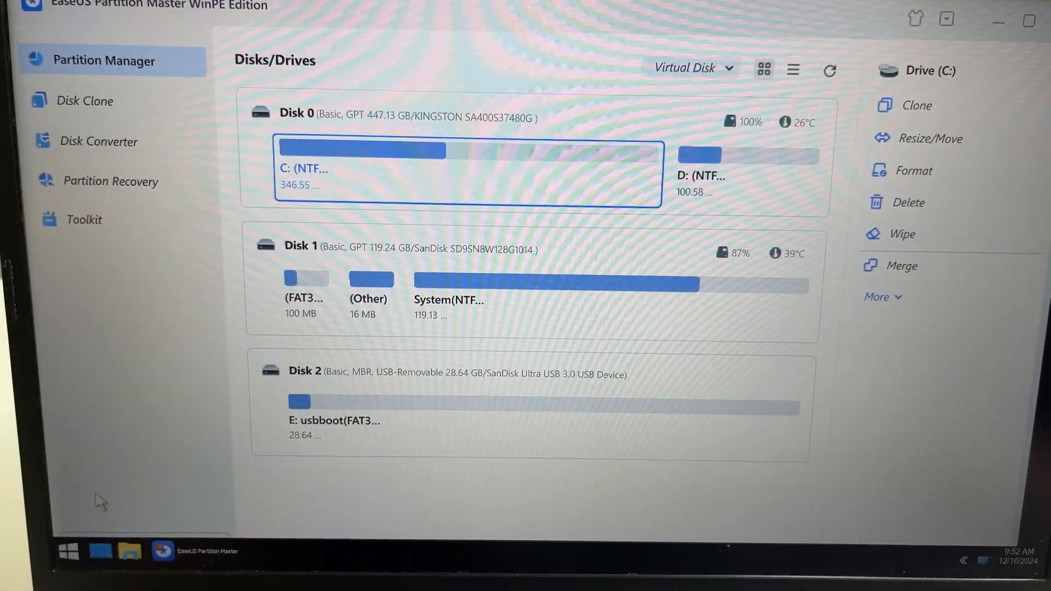
Restart the computer from the WinPE Start menu and relaunch Partition Master.
left_click(67, 551)
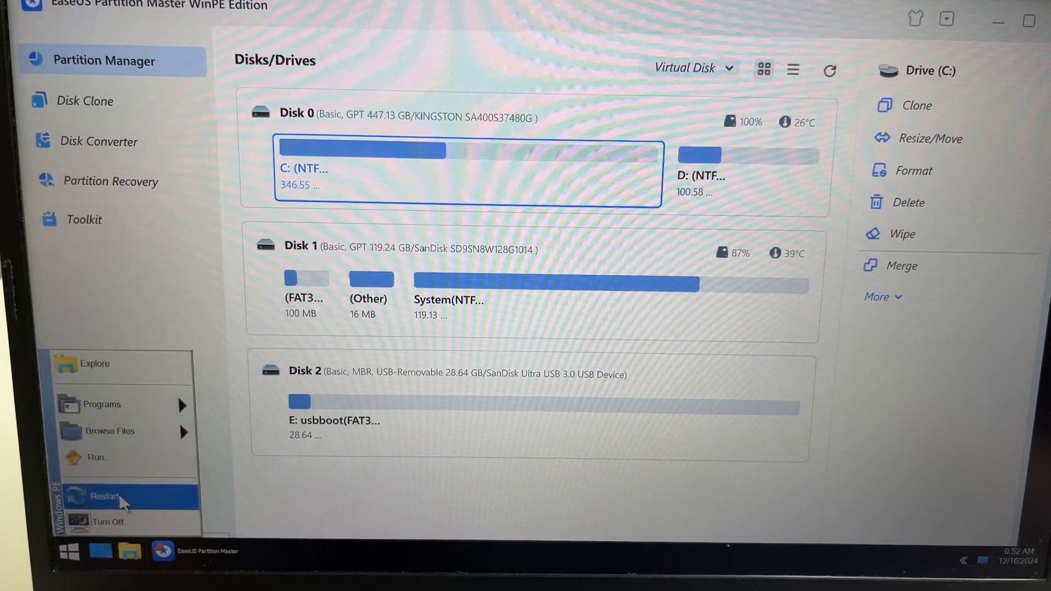
left_click(104, 496)
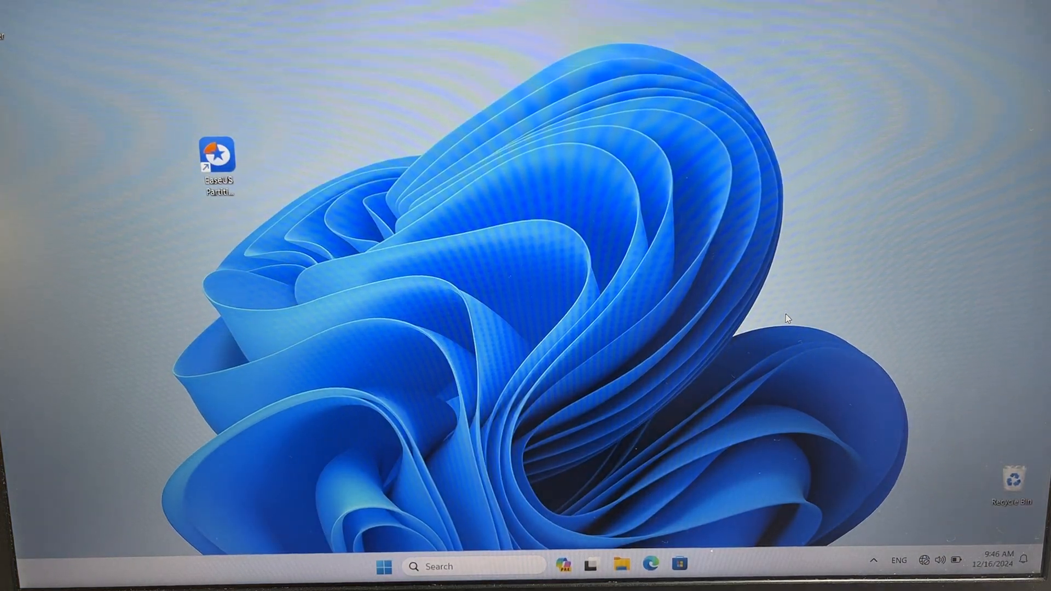
double_click(217, 156)
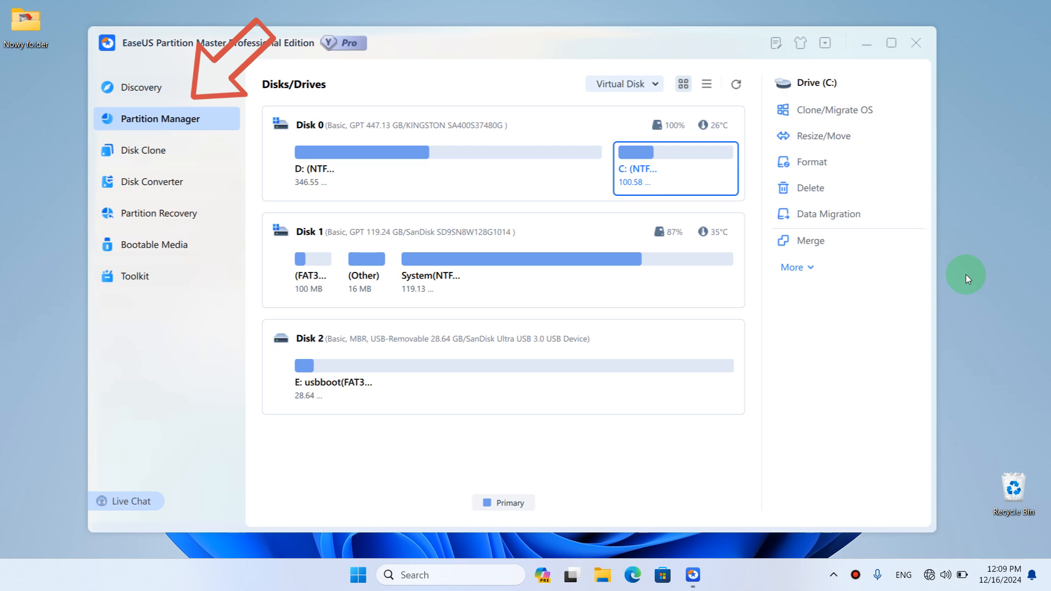
Review the Disk Converter options, then switch to the Toolkit page.
left_click(150, 181)
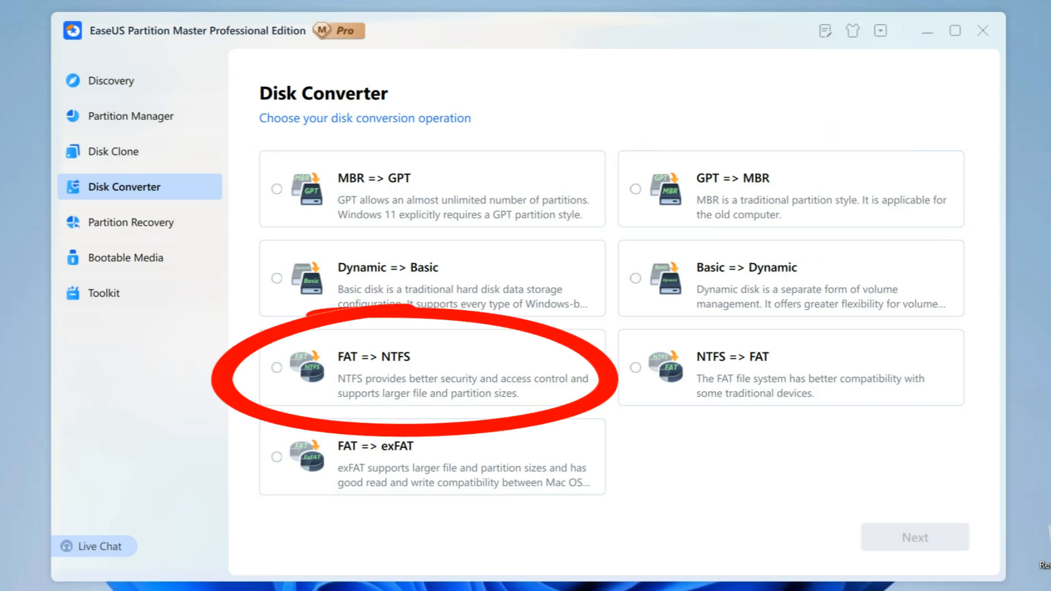
left_click(134, 275)
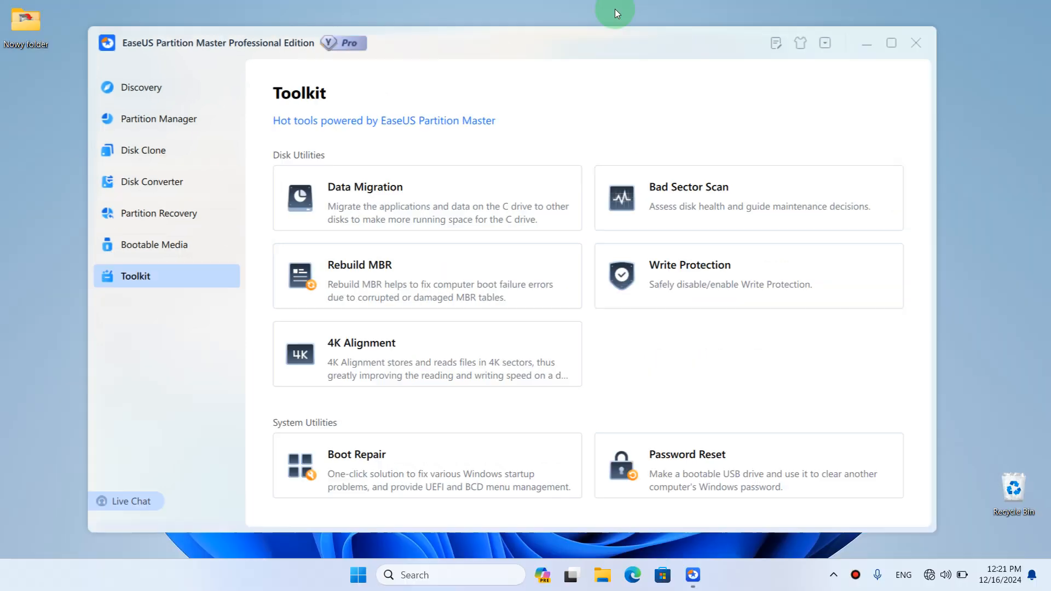